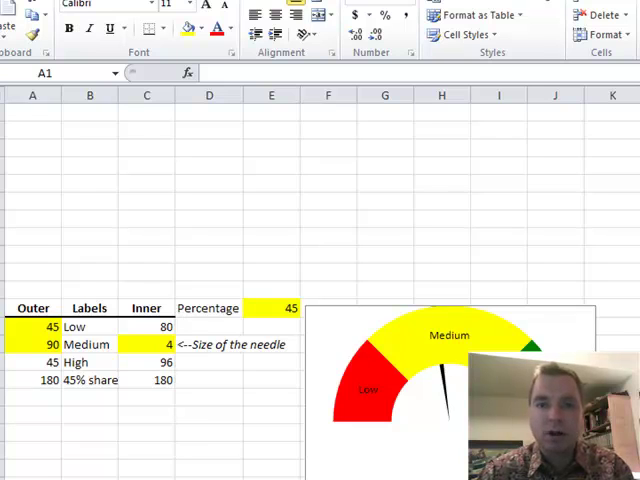
pyautogui.moveTo(323, 397)
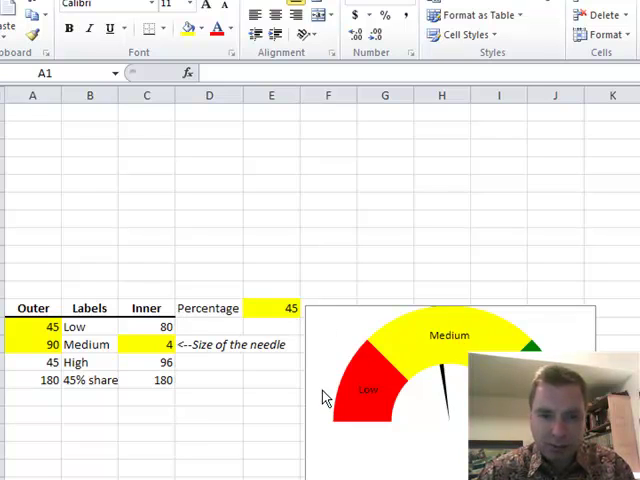
pyautogui.moveTo(166, 136)
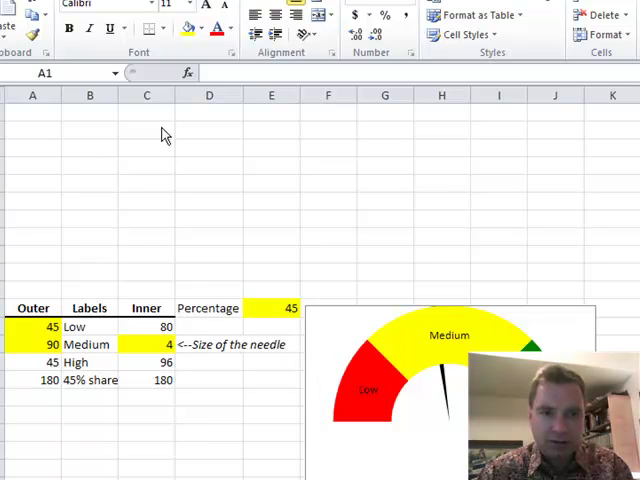
pyautogui.moveTo(425, 258)
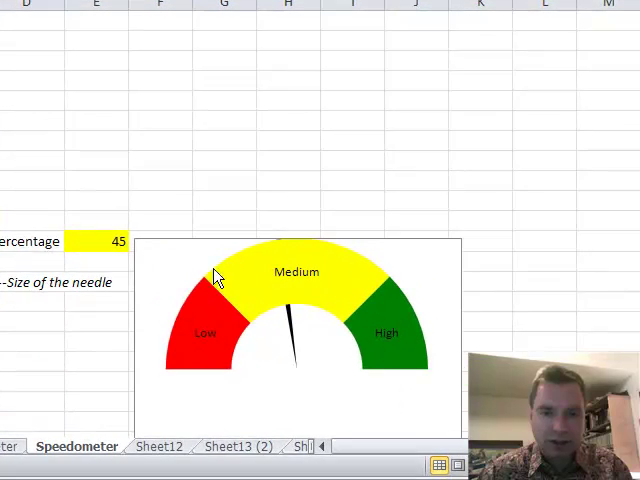
pyautogui.moveTo(332, 303)
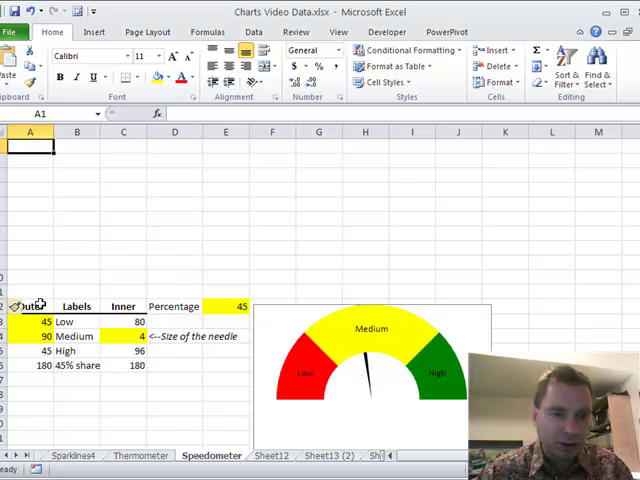
# Select the original table's Outer, Labels and Inner header cells for copying into row 1.
pyautogui.moveTo(28, 306); pyautogui.dragTo(122, 306)
pyautogui.write('~')
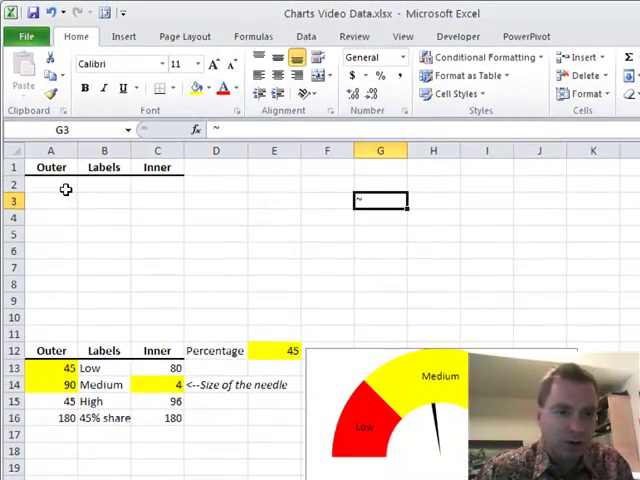
# Fill A2:A5 with 45, 90, =180-A2-A3 and 180, after checking the original High formula.
pyautogui.click(57, 385)
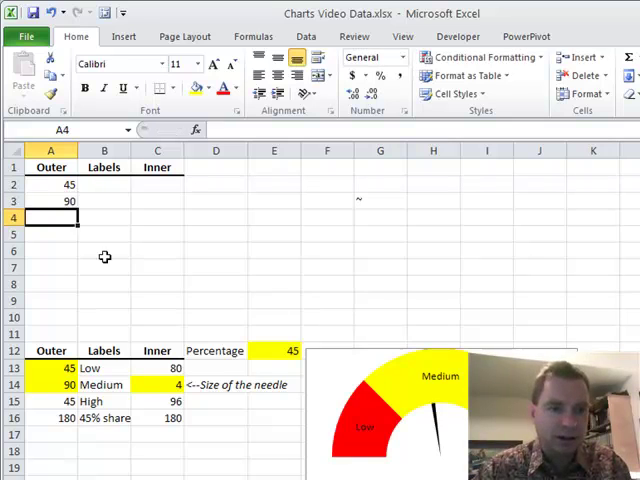
pyautogui.click(54, 401)
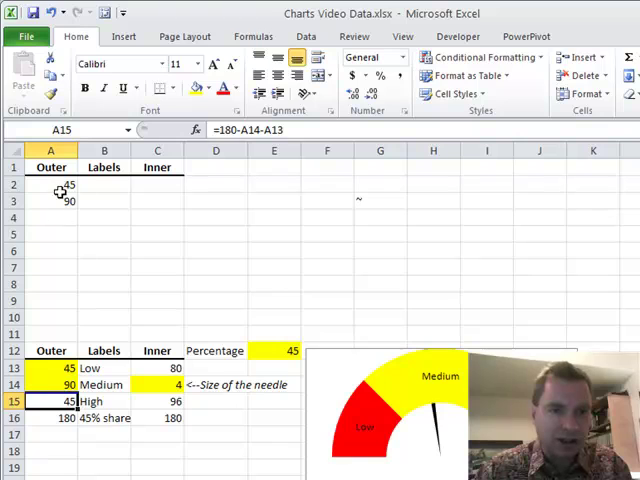
pyautogui.click(50, 217)
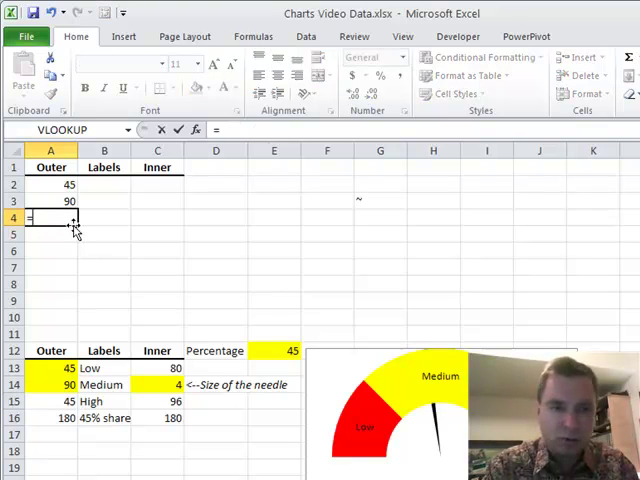
pyautogui.write('=180-')
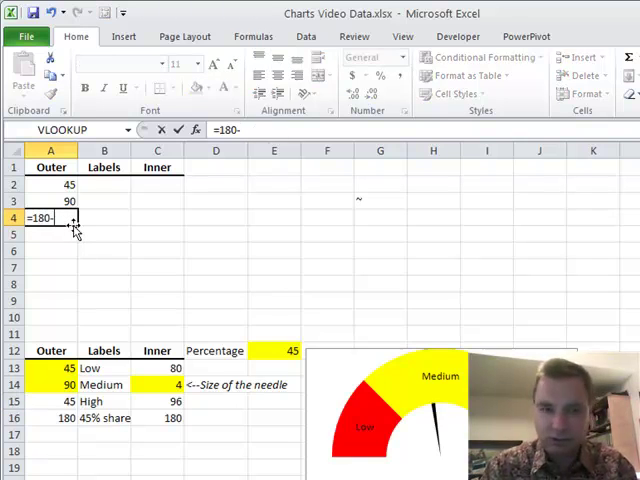
pyautogui.write('-A2-A3')
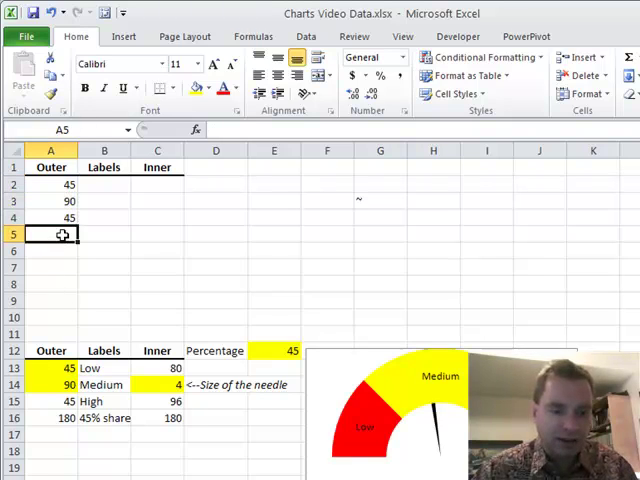
pyautogui.write('180')
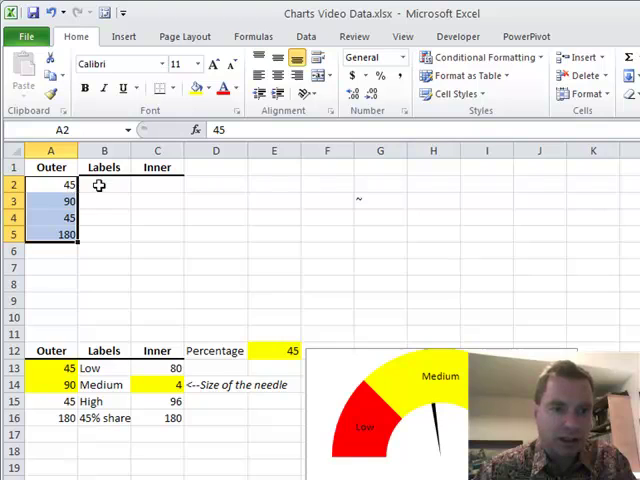
# Type Low and Medium into the Labels column cells B2 and B3.
pyautogui.write('Low')
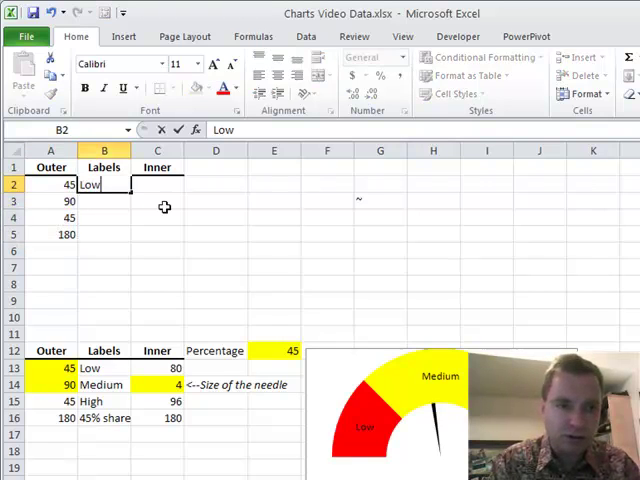
pyautogui.write('Medium')
pyautogui.click(422, 130)
pyautogui.write('=E12& "% share"')
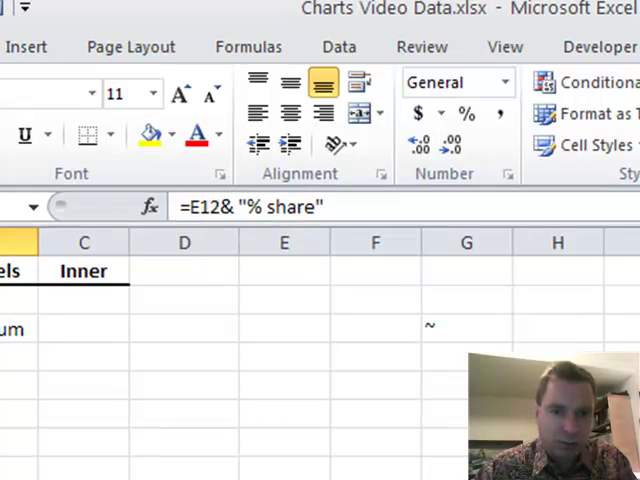
pyautogui.moveTo(258, 207)
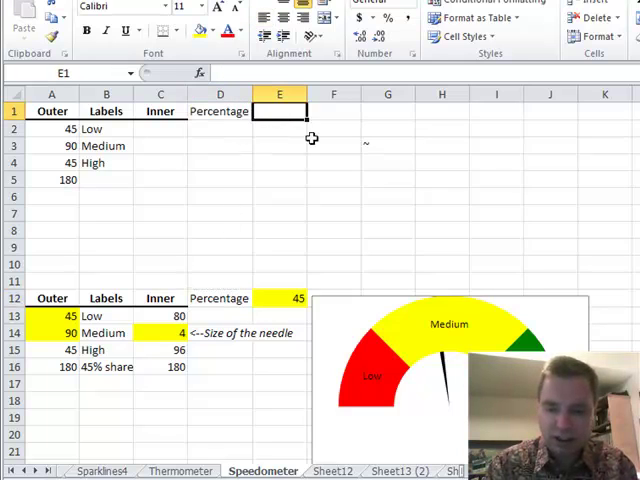
# Enter 45 in E1 and the label formula =E1&" %share" in B5.
pyautogui.write('45')
pyautogui.click(106, 179)
pyautogui.write('=E1')
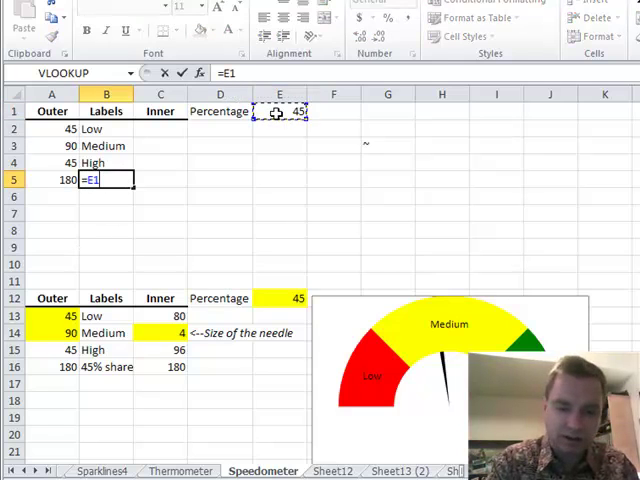
pyautogui.write('&')
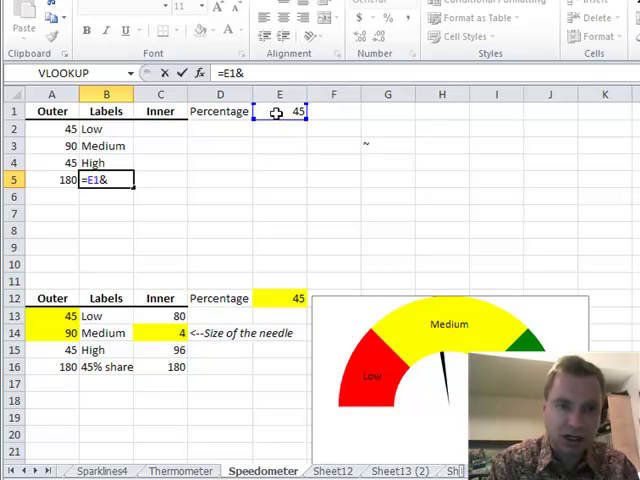
pyautogui.write('"')
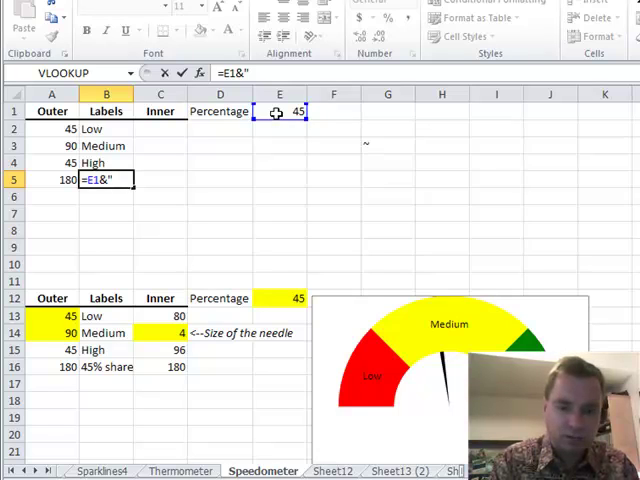
pyautogui.write('share"')
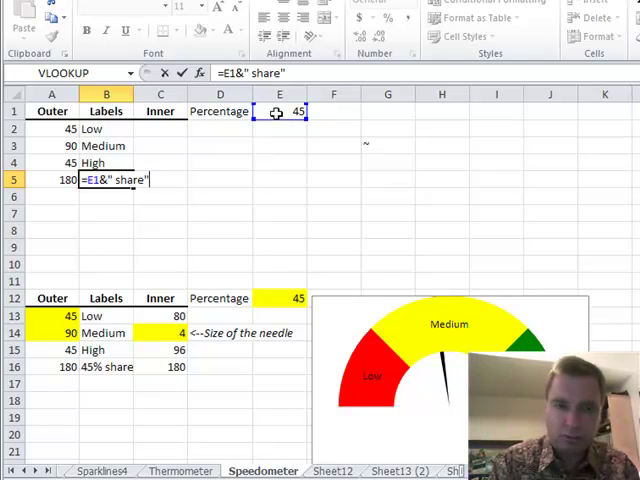
pyautogui.write('%')
pyautogui.press('Enter')
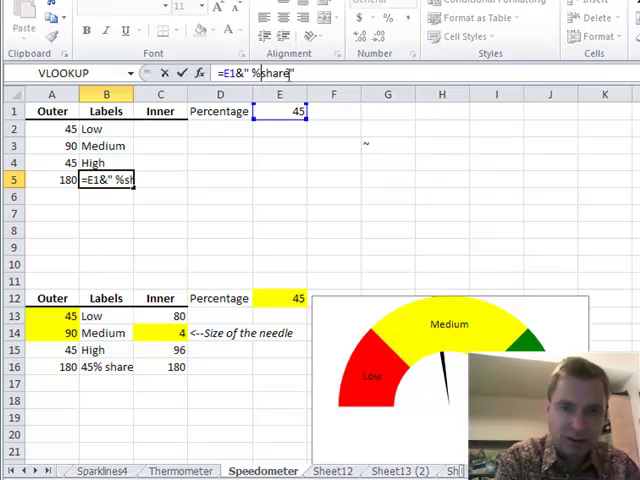
pyautogui.press('Enter')
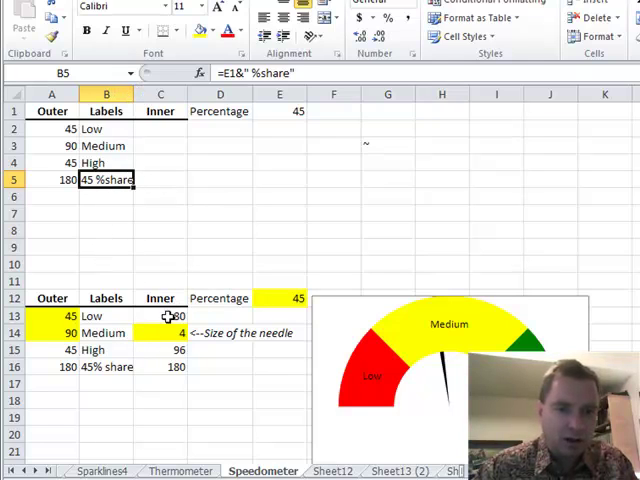
# Review the original Inner formula in C13, then select C2 for =((180/100)*E1)-1.
pyautogui.click(160, 315)
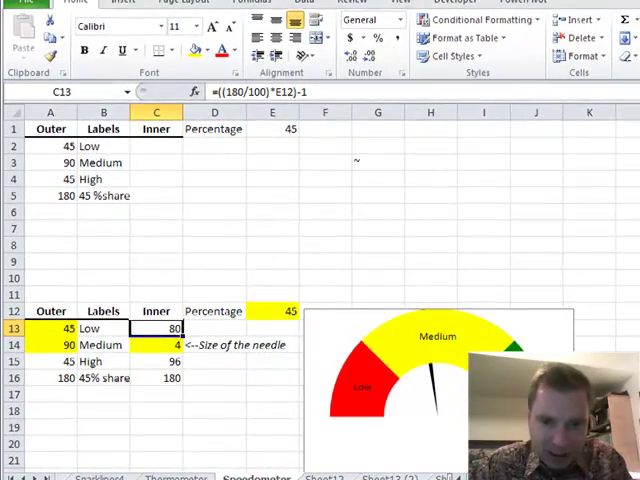
pyautogui.moveTo(412, 393)
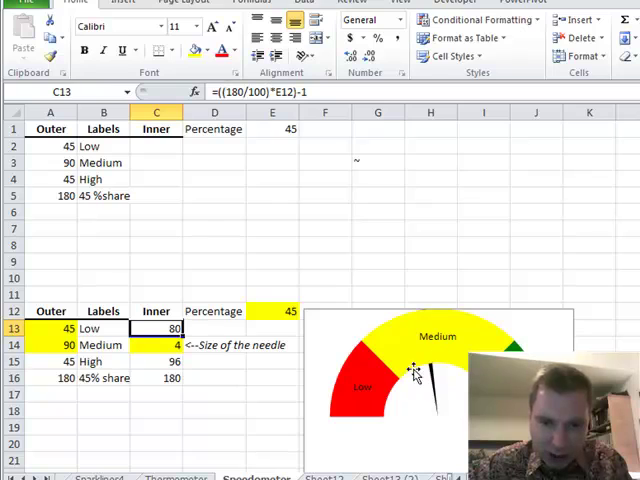
pyautogui.moveTo(422, 365)
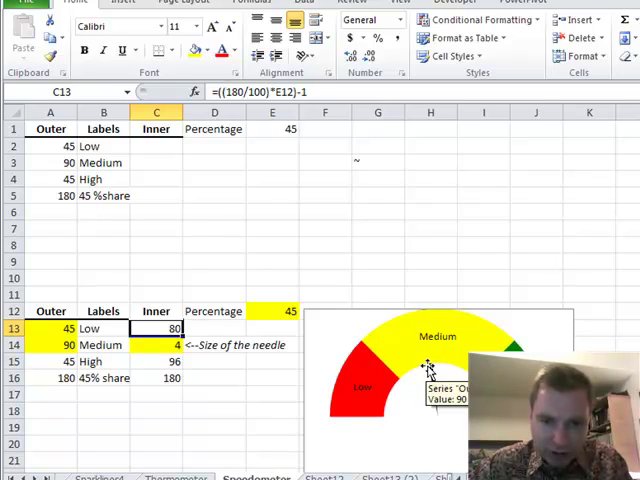
pyautogui.moveTo(166, 159)
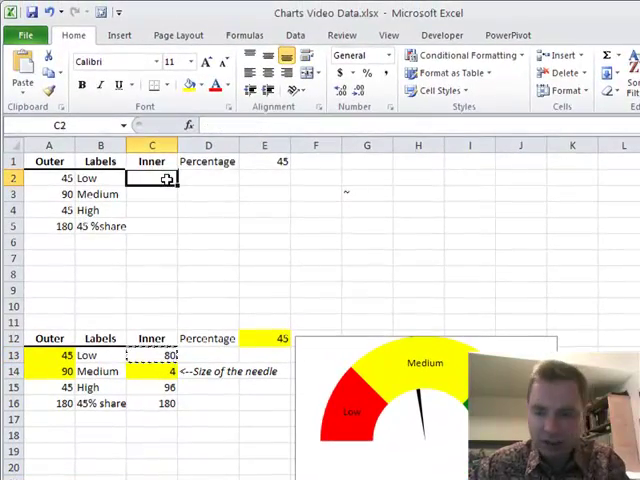
pyautogui.click(152, 178)
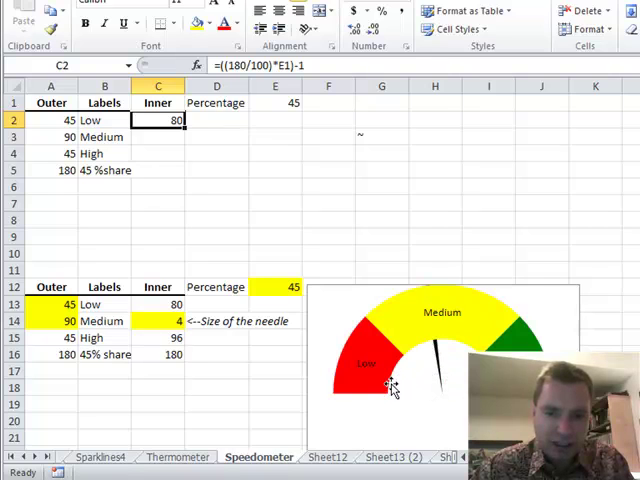
pyautogui.moveTo(385, 400)
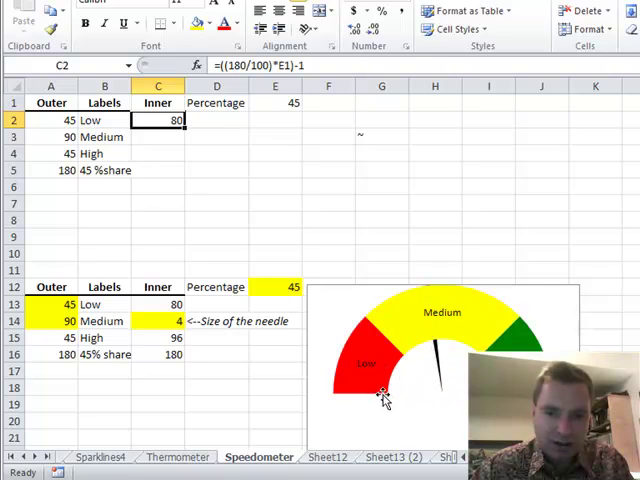
# Check C15's High formula, then enter =180-C2-C3 in C4 and 180 in C5.
pyautogui.click(158, 137)
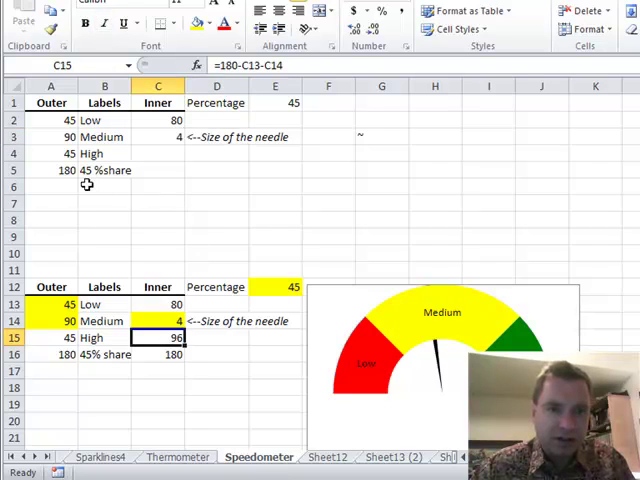
pyautogui.click(158, 153)
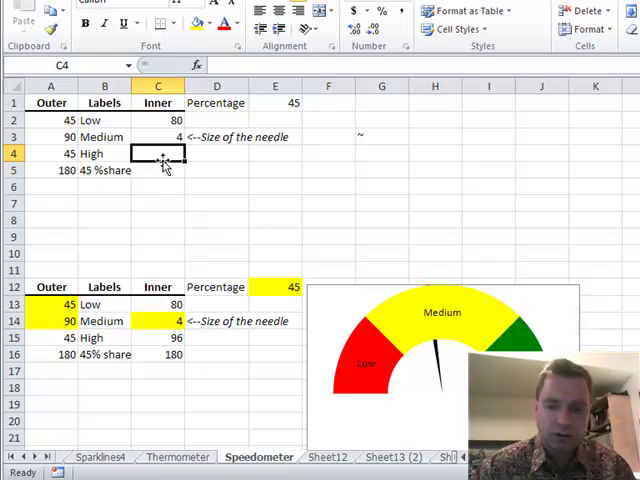
pyautogui.write('=180-C2-C3')
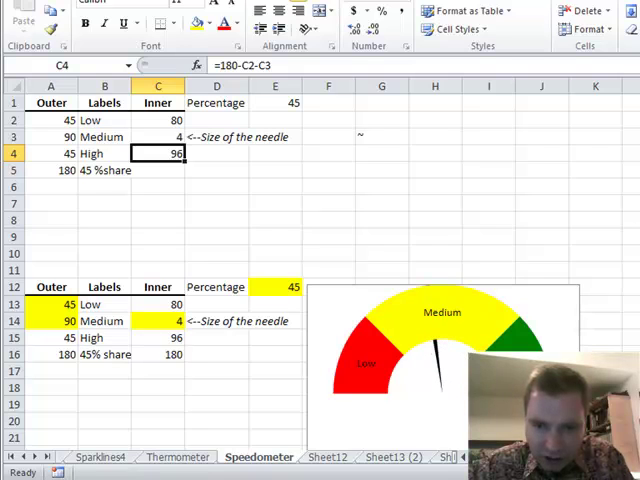
pyautogui.click(157, 170)
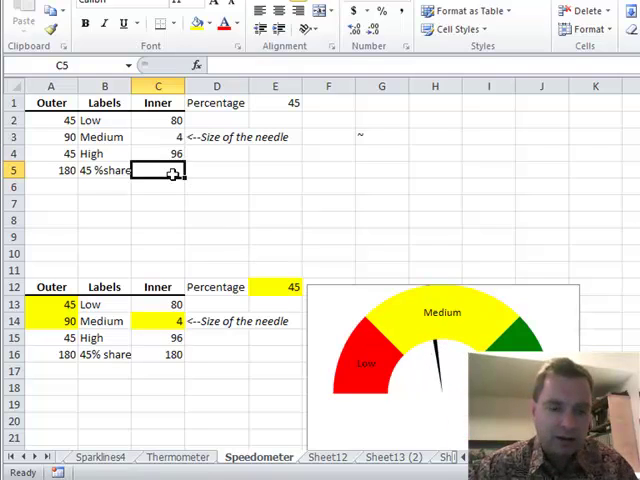
pyautogui.write('180')
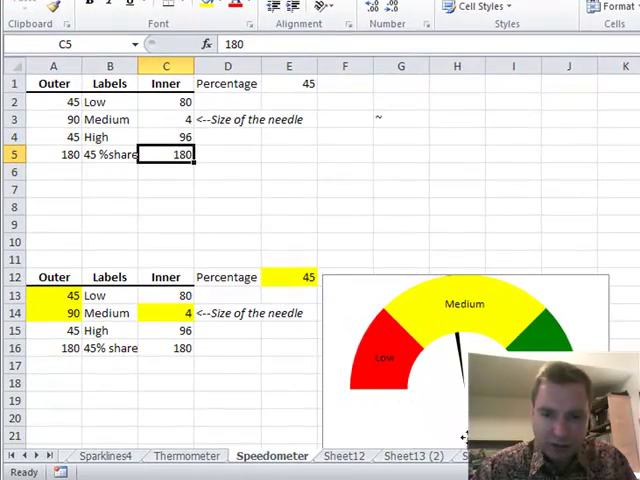
pyautogui.moveTo(431, 362)
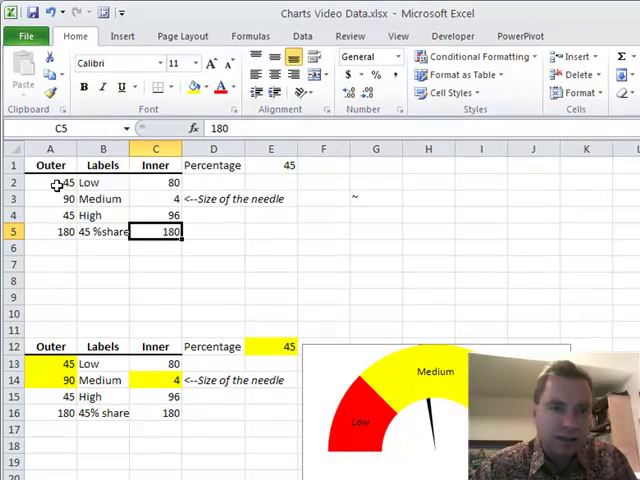
# Highlight input cells A2:A3, C3 and E1 in yellow.
pyautogui.click(49, 182)
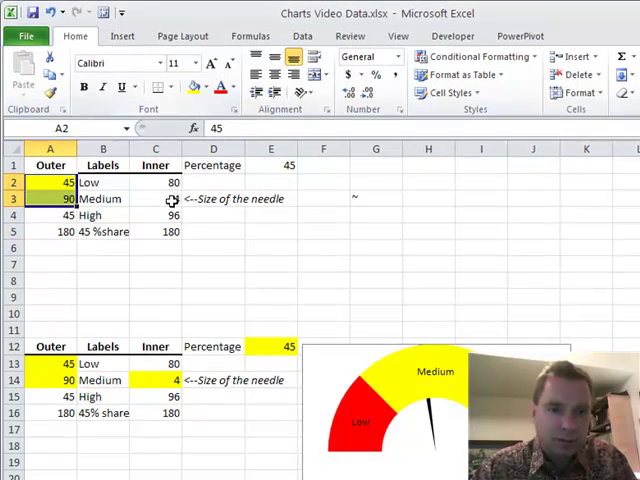
pyautogui.click(155, 198)
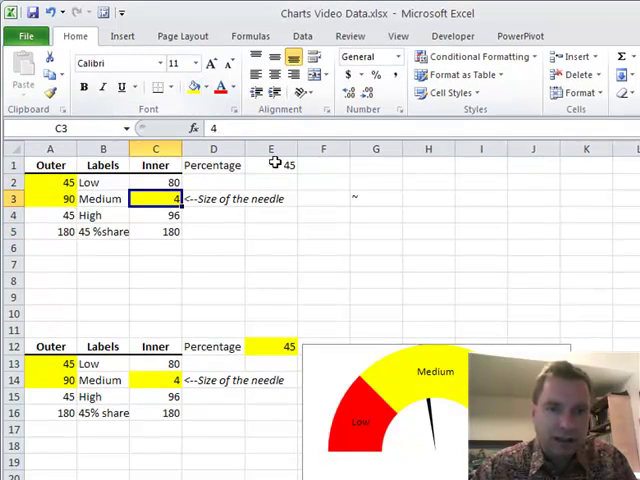
pyautogui.click(270, 165)
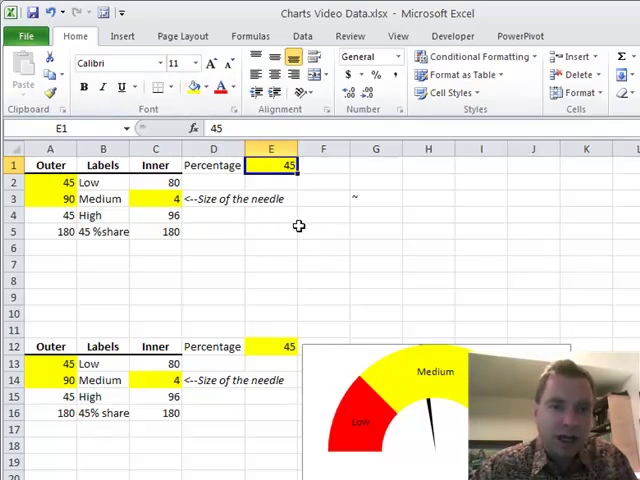
# Select B5 for the =E1&"% share" label, reviewing the E1 and C3 inputs.
pyautogui.click(100, 231)
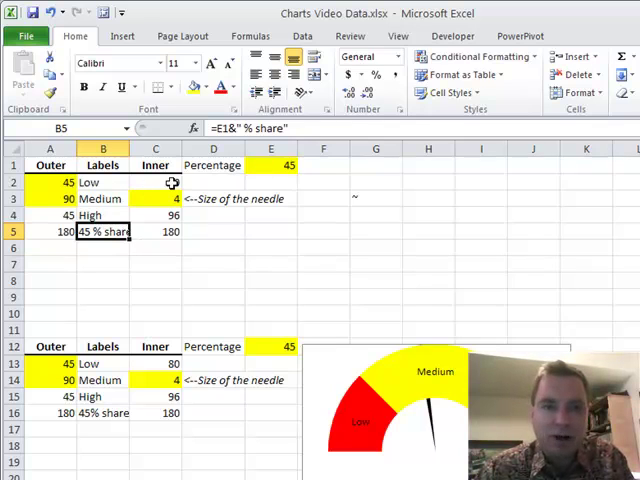
pyautogui.click(270, 165)
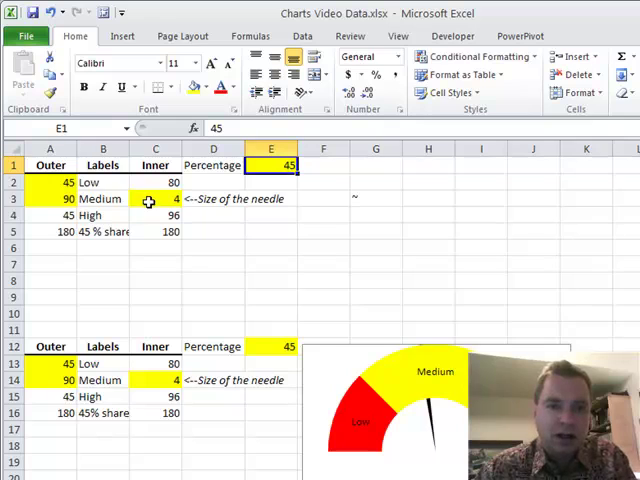
pyautogui.click(155, 198)
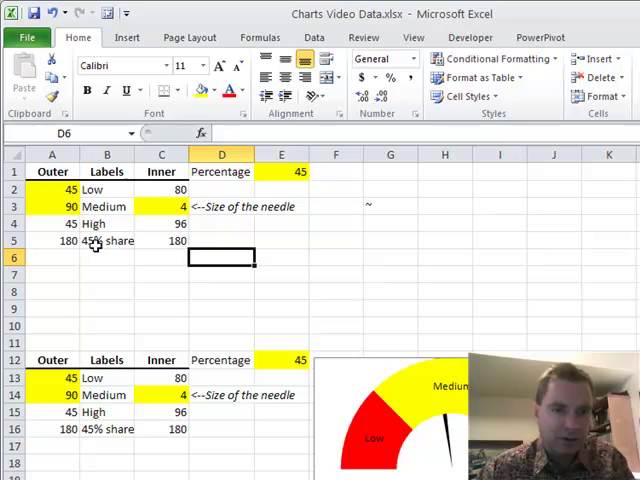
pyautogui.click(106, 240)
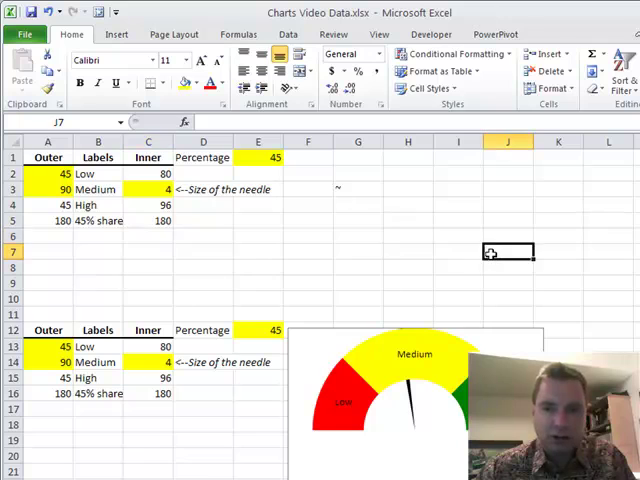
pyautogui.scroll(-3)
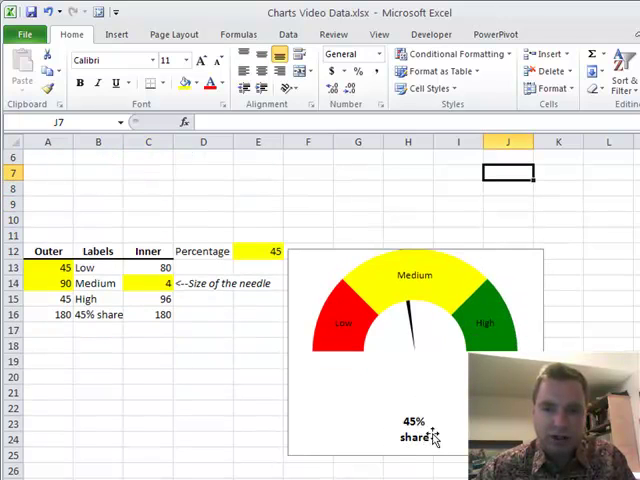